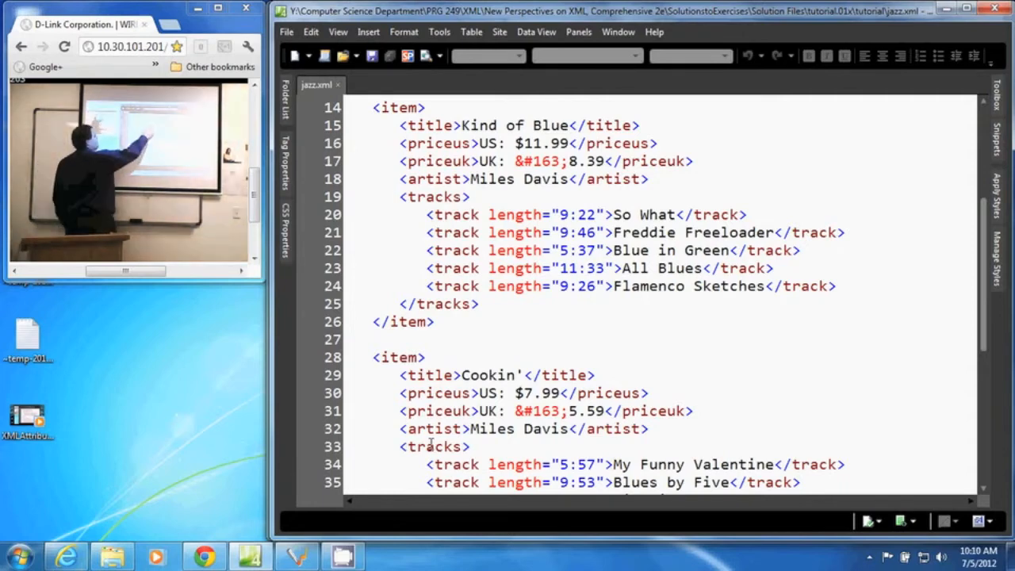
Select the &#163; character reference in Kind of Blue's priceuk element on line 17.
{"action": "double_click", "coordinate": [536, 161]}
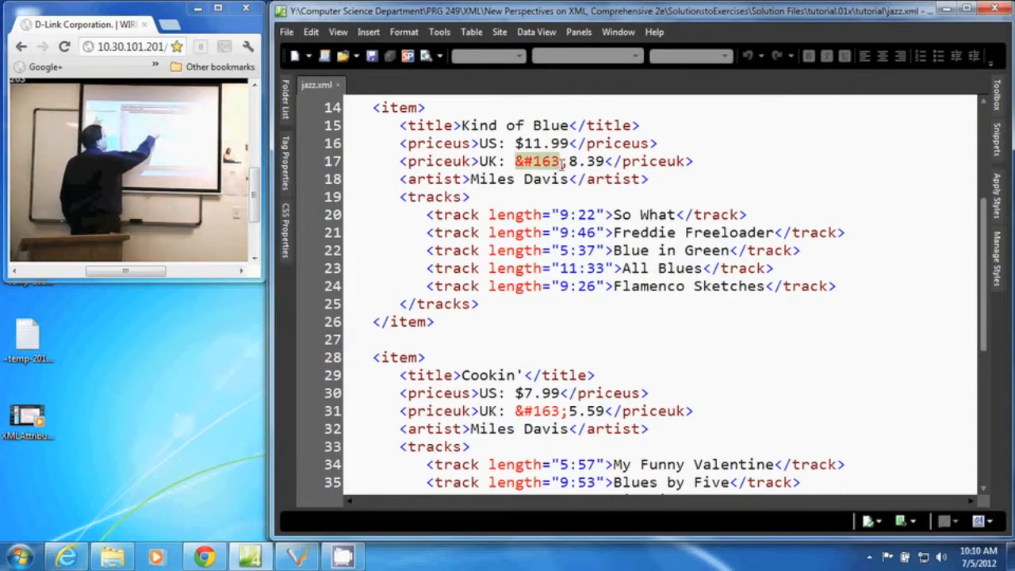
{"action": "left_click", "coordinate": [558, 161]}
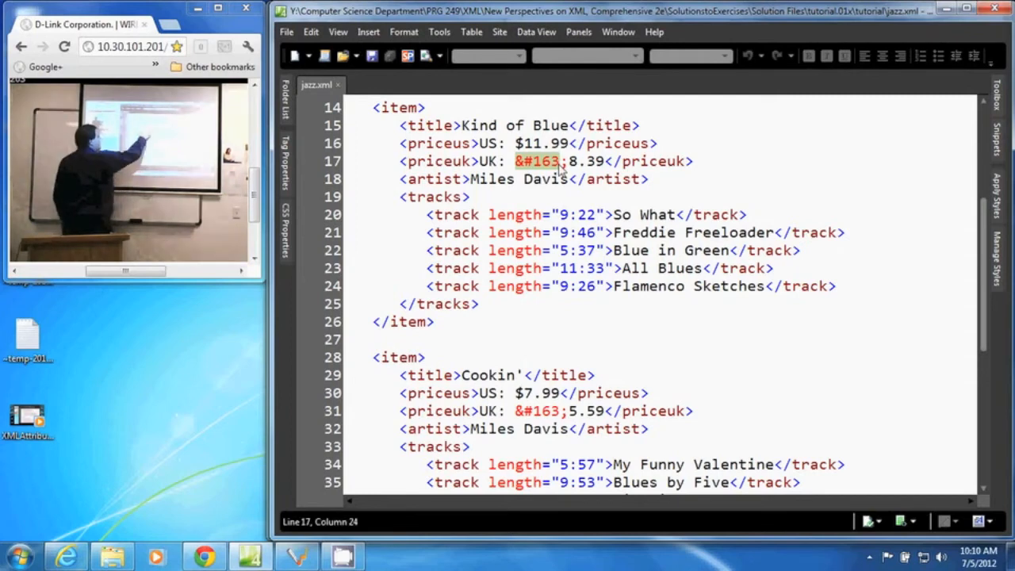